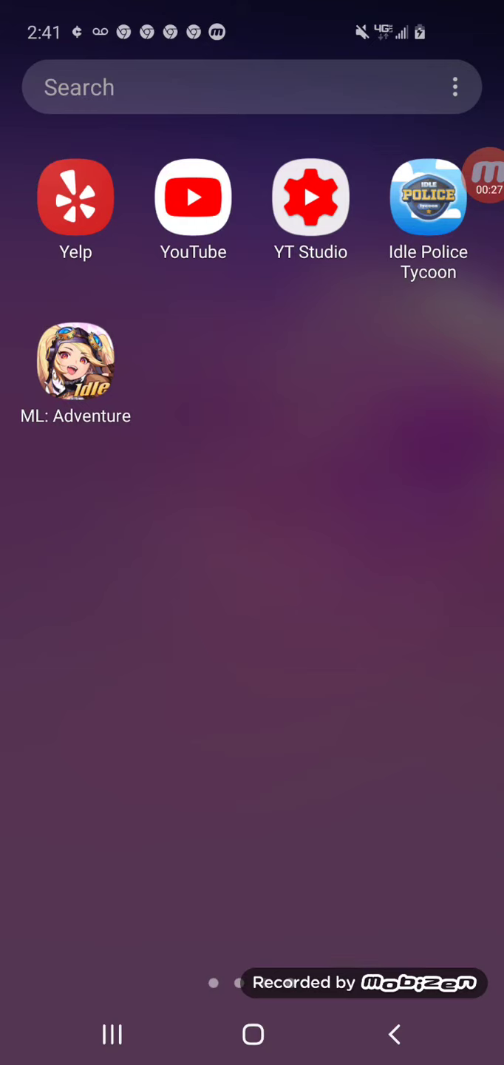
Launch ML: Adventure from the Android home screen.
left_click(486, 188)
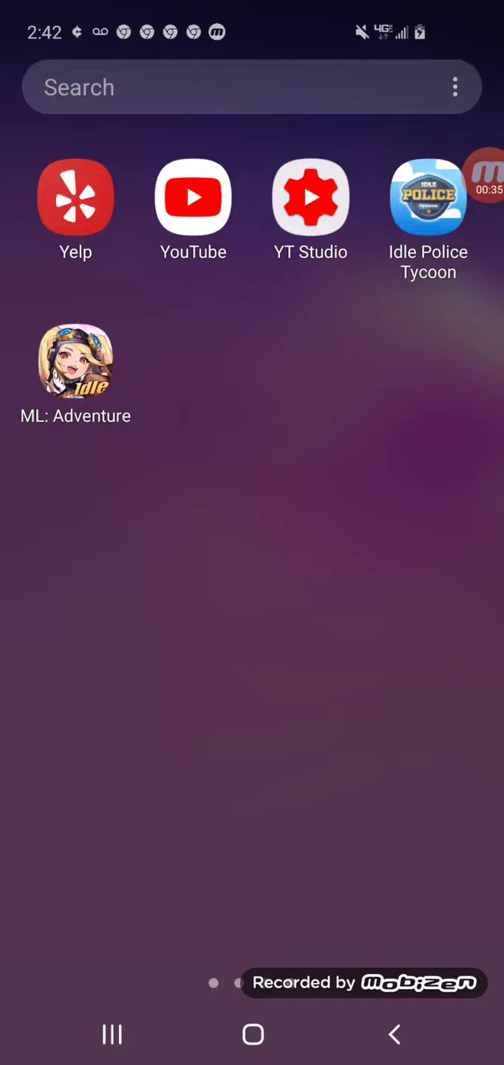
left_click(74, 359)
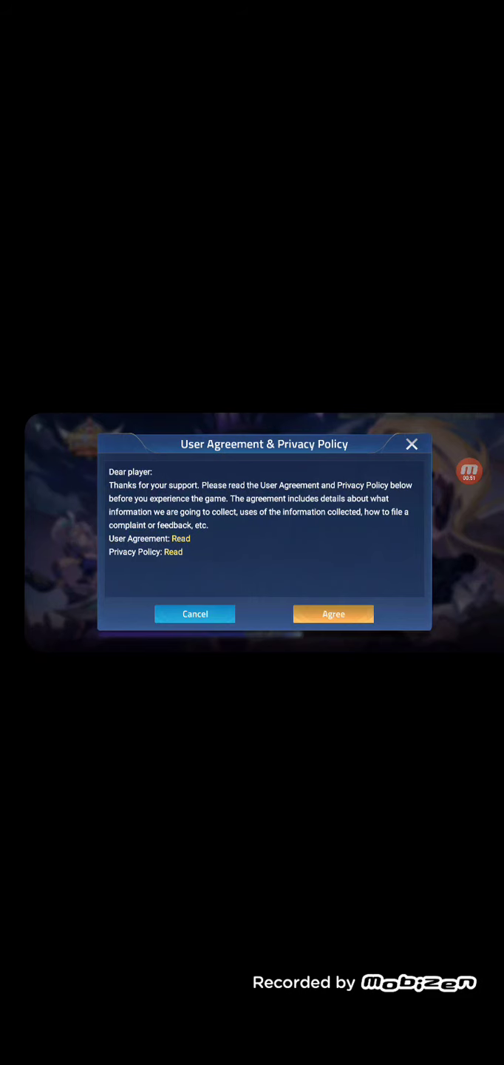
Agree to the User Agreement and Privacy Policy.
left_click(334, 614)
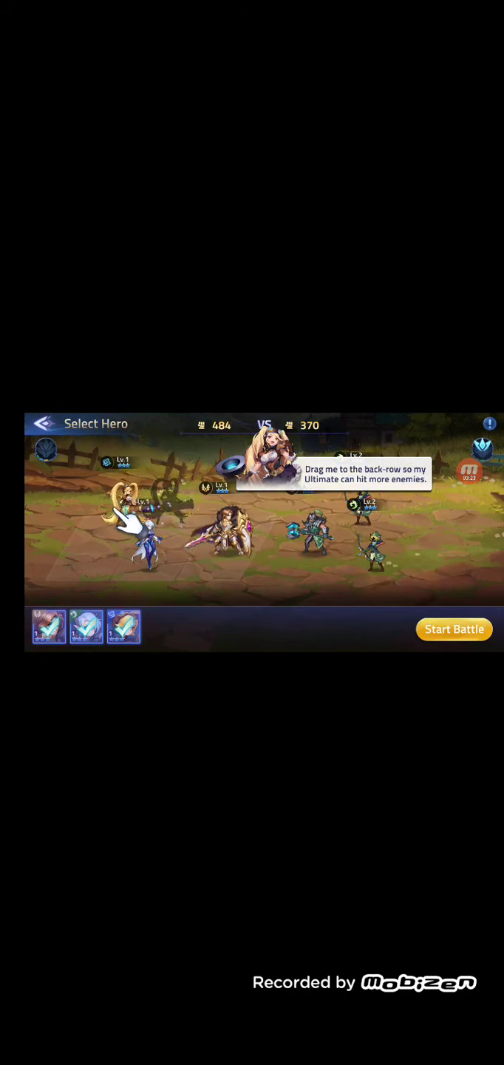
Start the tutorial battle with the blond hero placed in the back row.
left_click(454, 628)
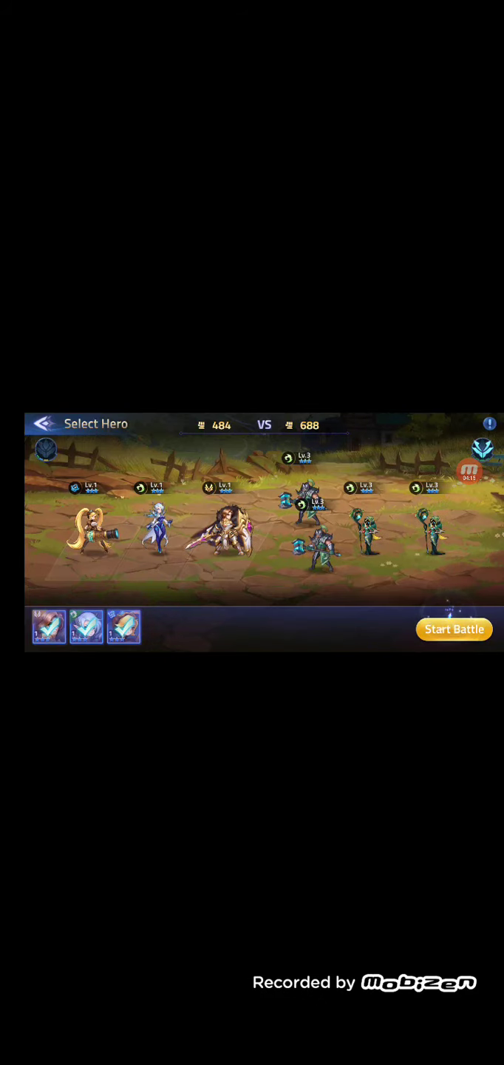
left_click(453, 629)
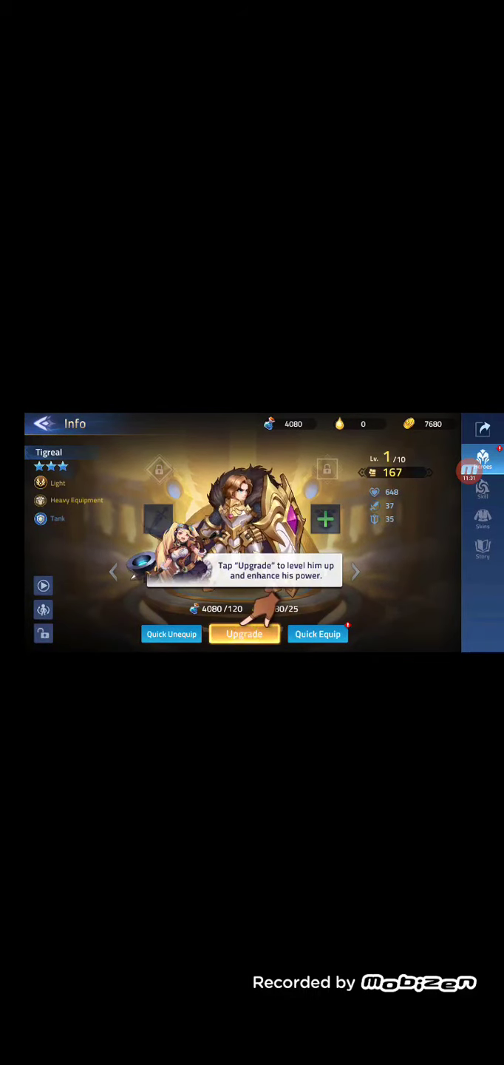
Upgrade Tigreal from level 2 to level 4, raising his power to 213.
left_click(244, 634)
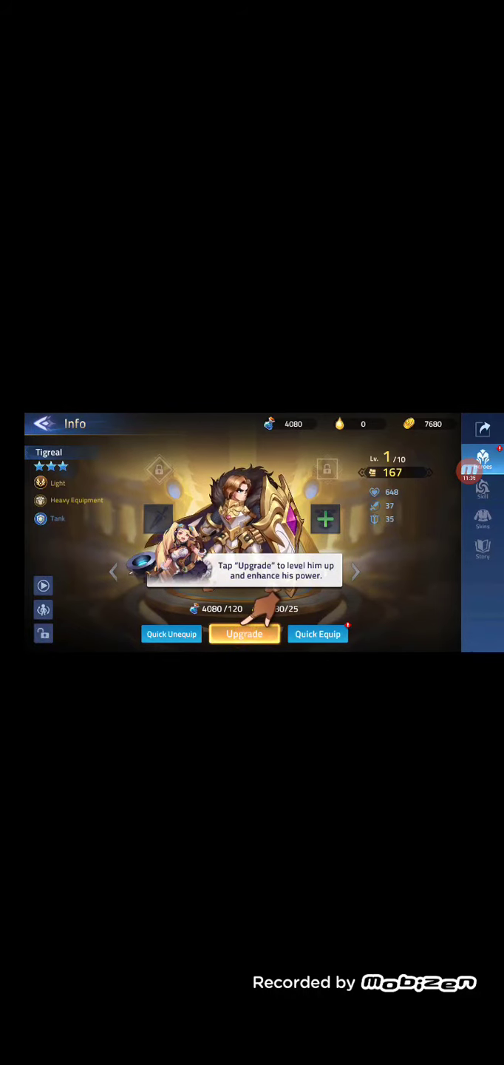
left_click(244, 633)
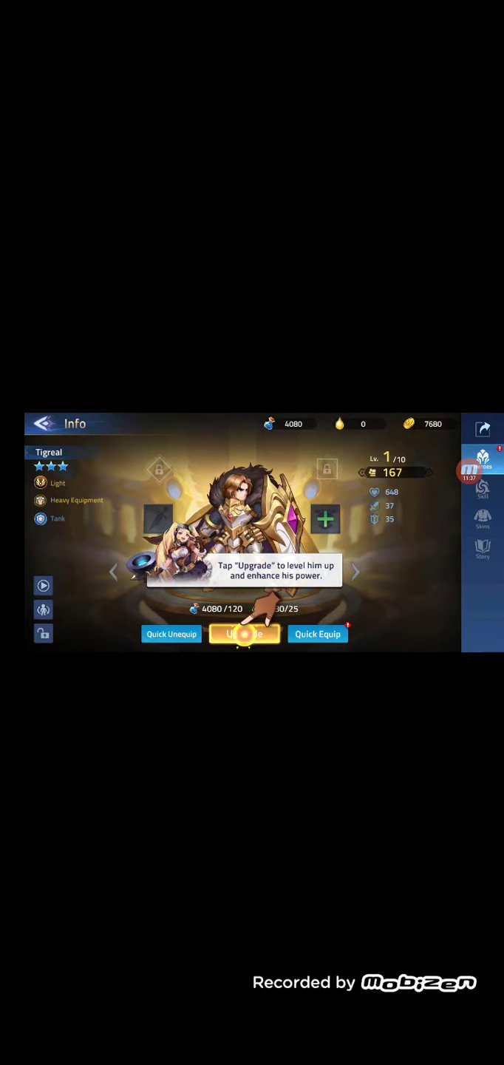
left_click(245, 634)
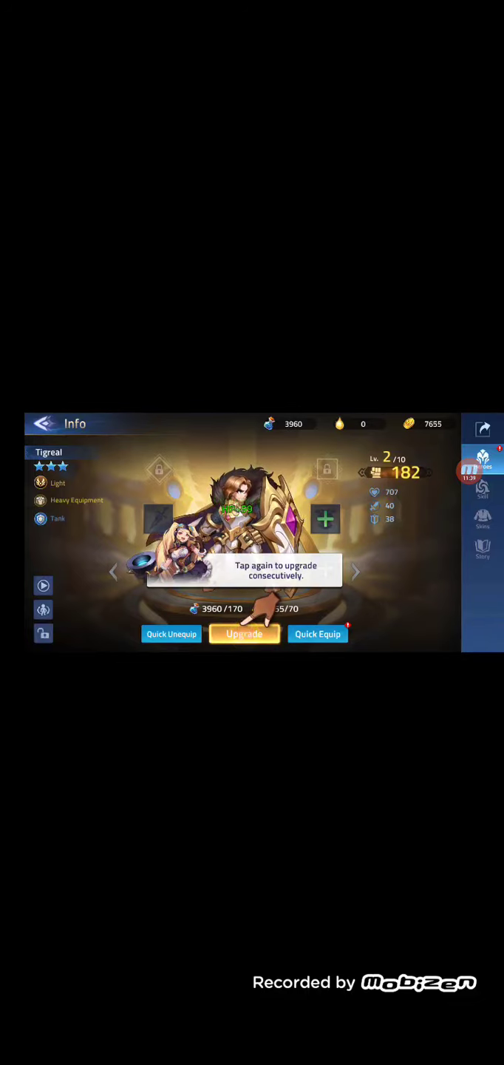
left_click(244, 633)
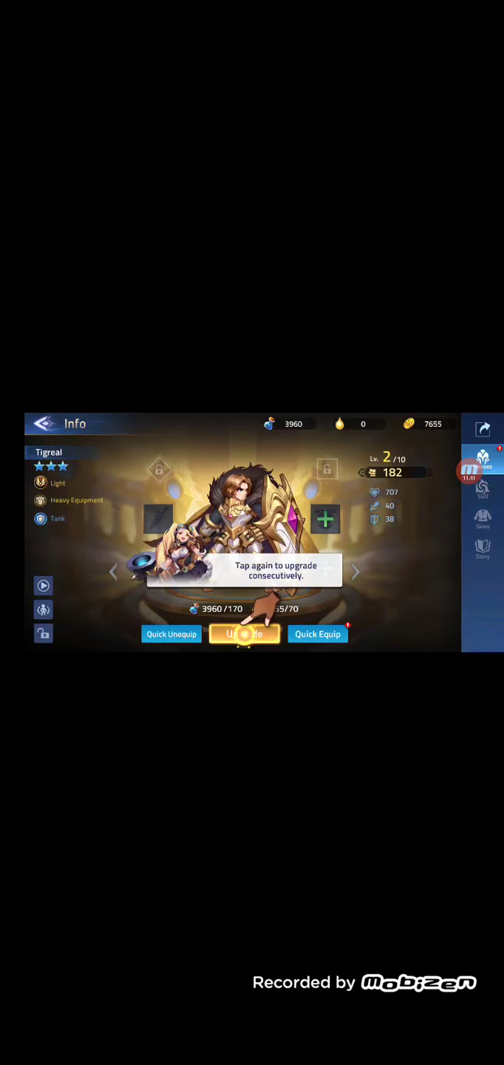
left_click(244, 633)
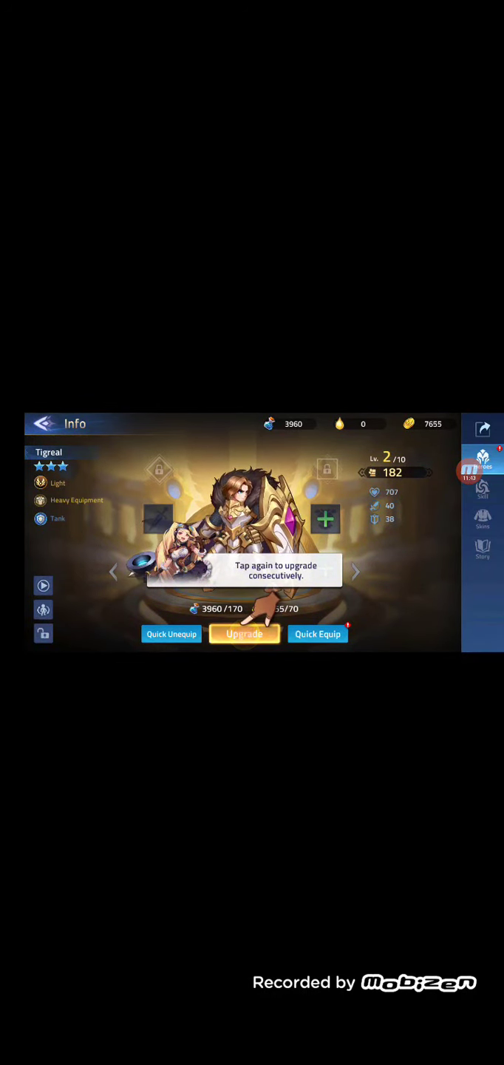
left_click(245, 634)
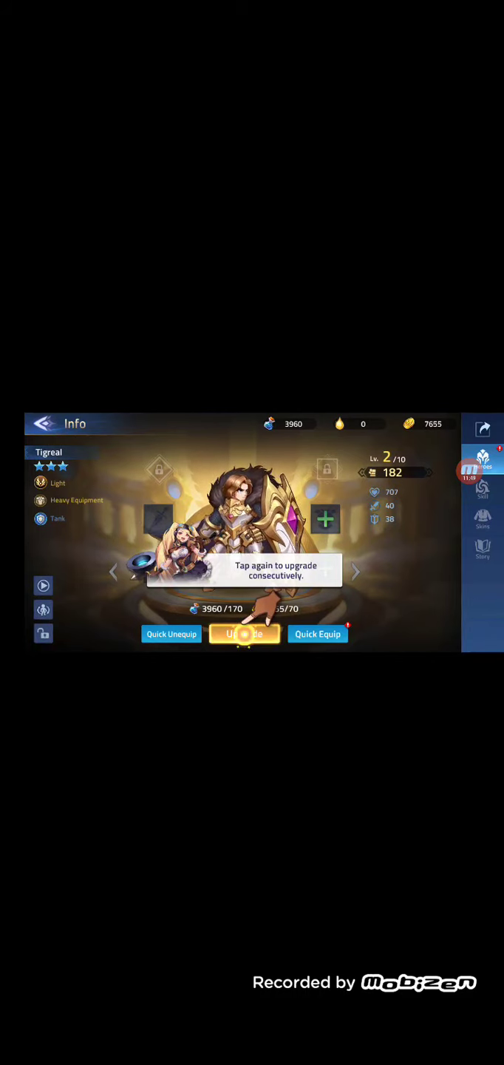
left_click(244, 634)
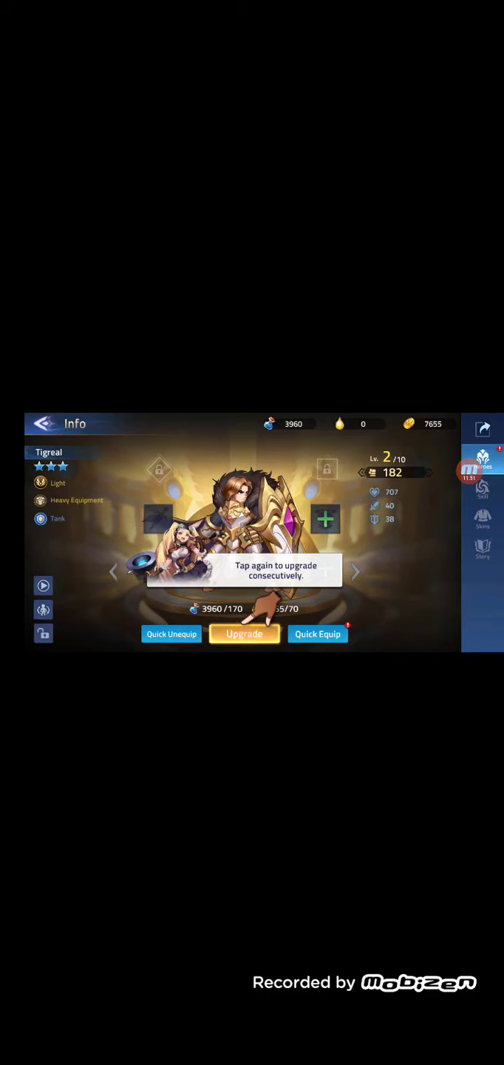
left_click(244, 633)
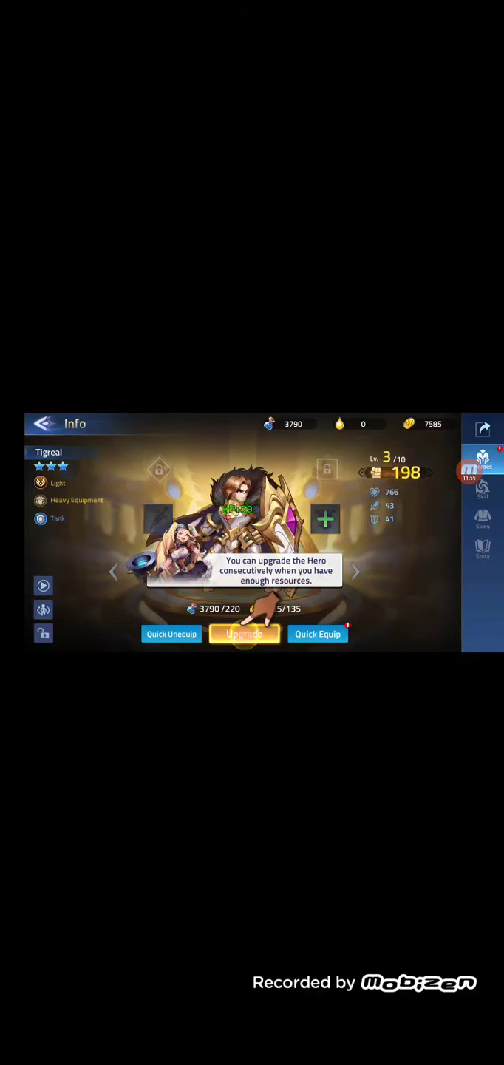
left_click(244, 634)
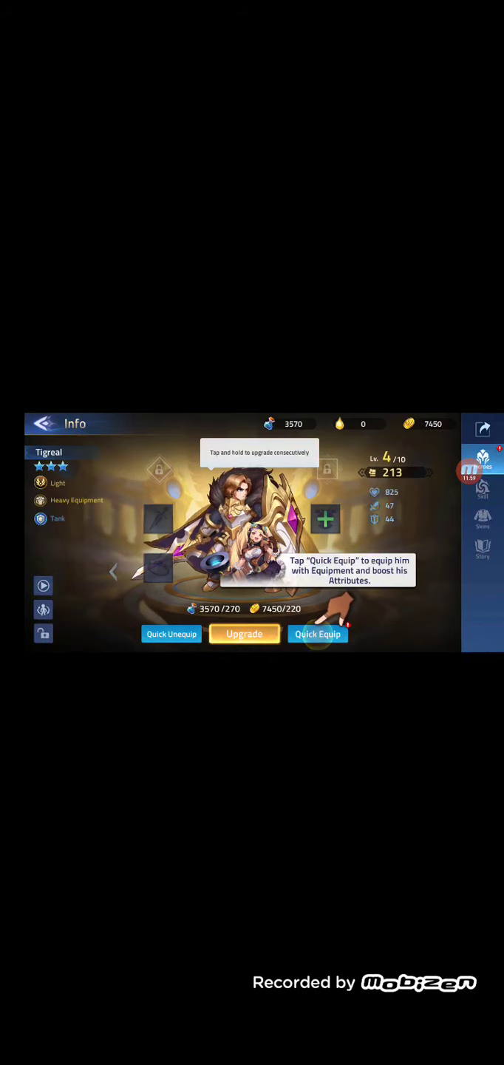
Move from Tigreal's Info screen to the next battle's Select Hero screen, 723 versus 741 power.
left_click(317, 633)
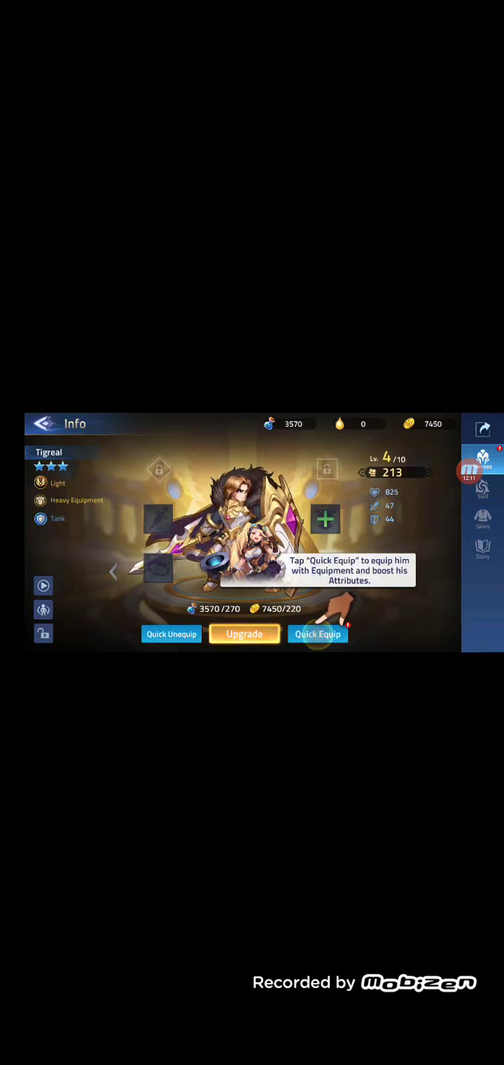
left_click(317, 633)
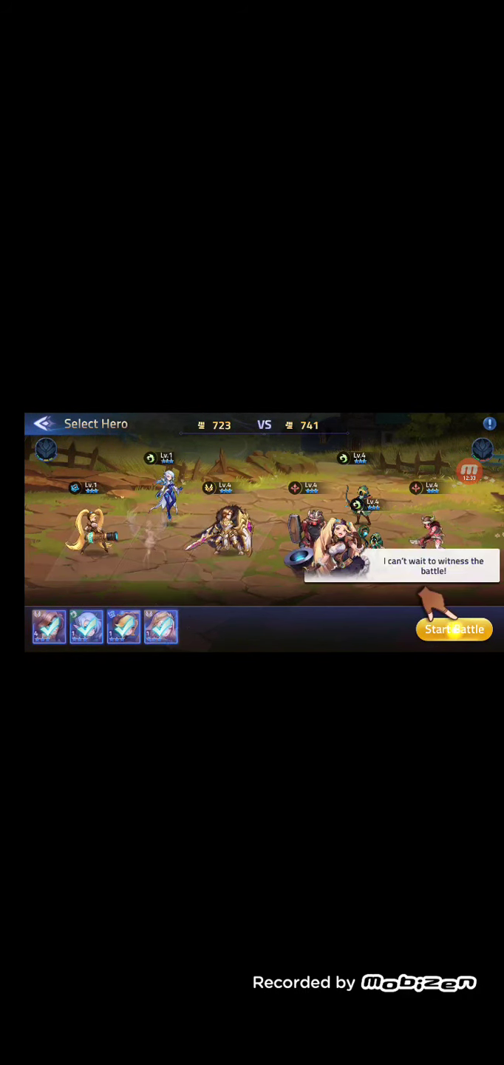
Start and win the battle against the 741-power enemy team.
left_click(454, 629)
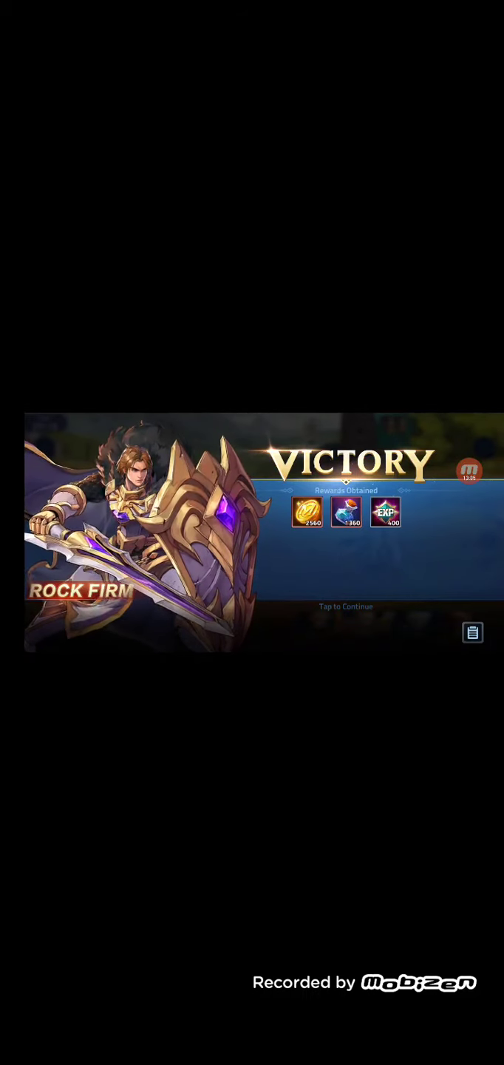
Continue past the Victory rewards and open stage 1-5 Orc Incoming details.
left_click(345, 606)
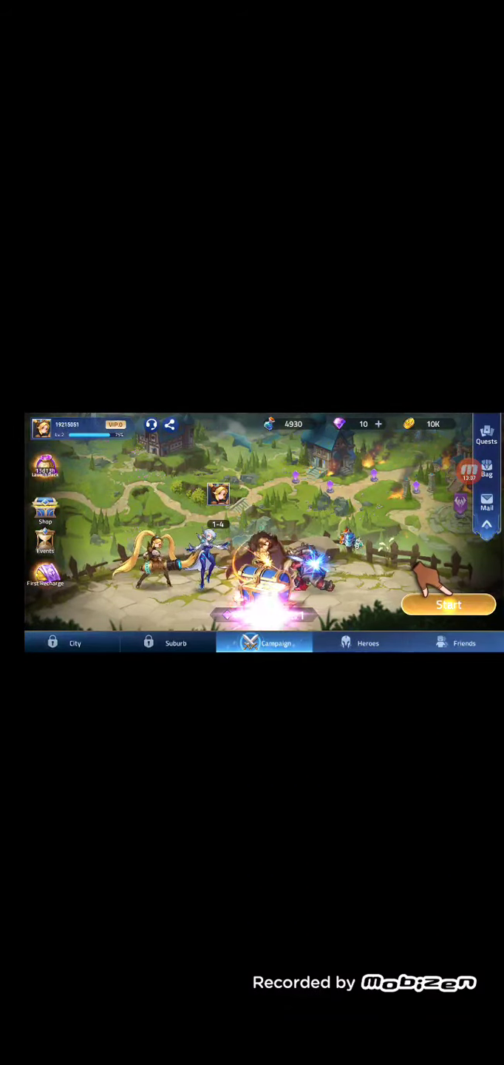
left_click(448, 604)
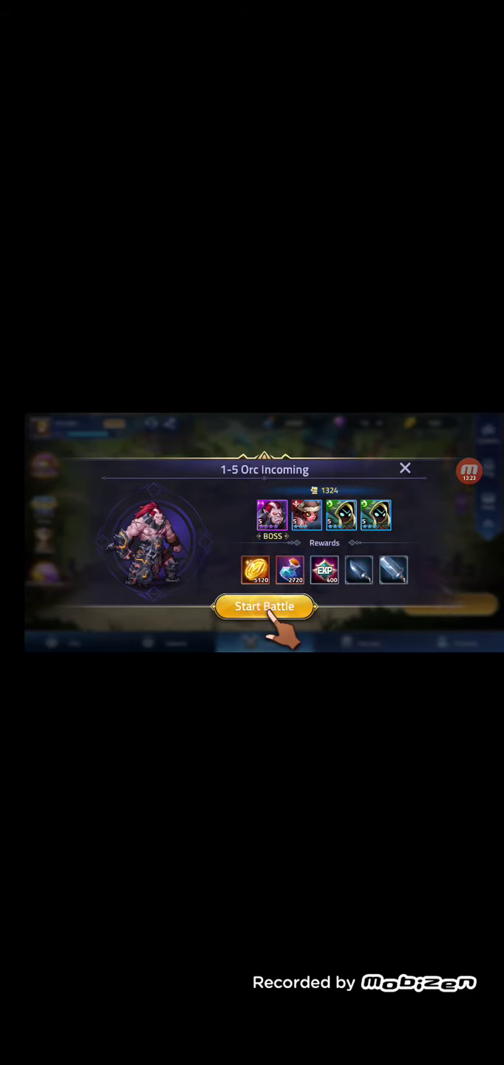
Fight and win the 1-5 Orc Incoming boss battle.
left_click(264, 606)
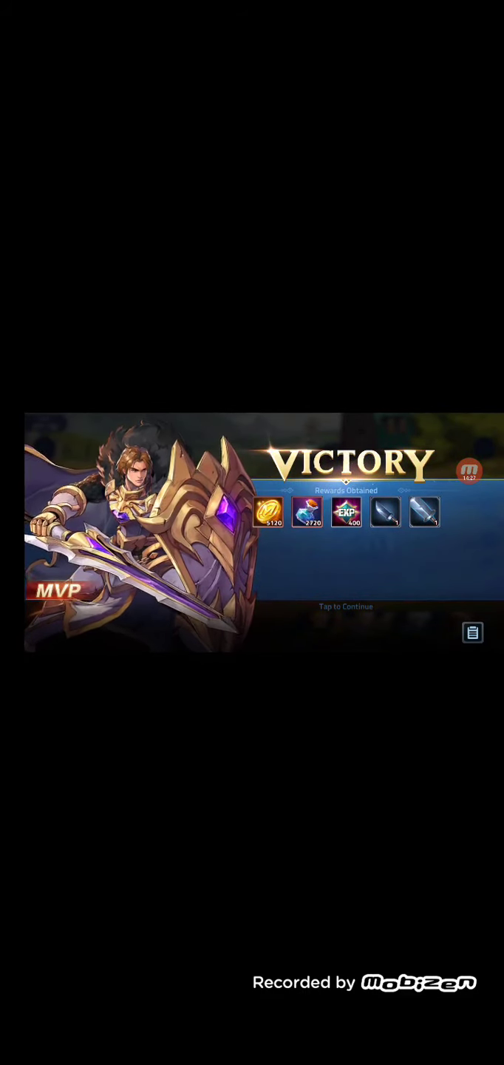
Dismiss the 1-5 victory rewards and start the next stage's battle.
left_click(346, 606)
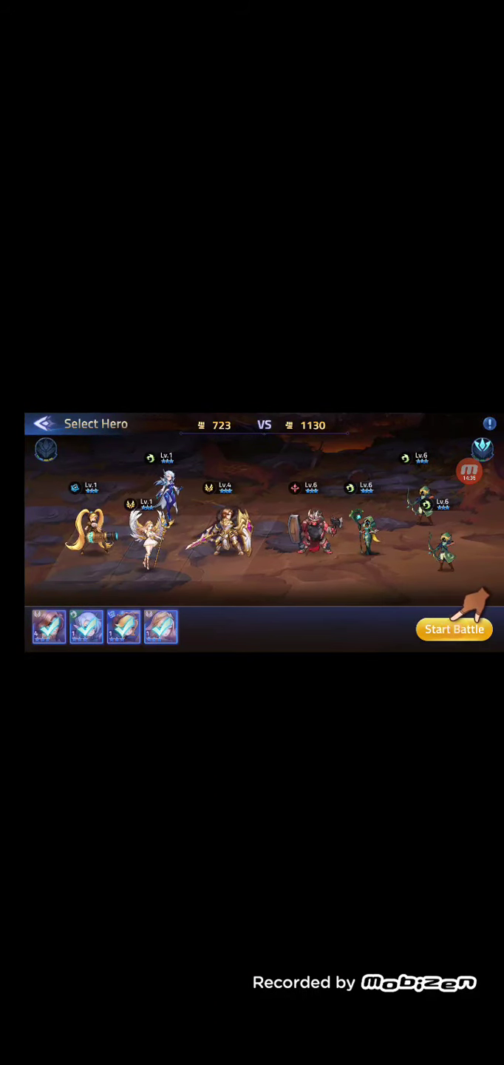
left_click(455, 629)
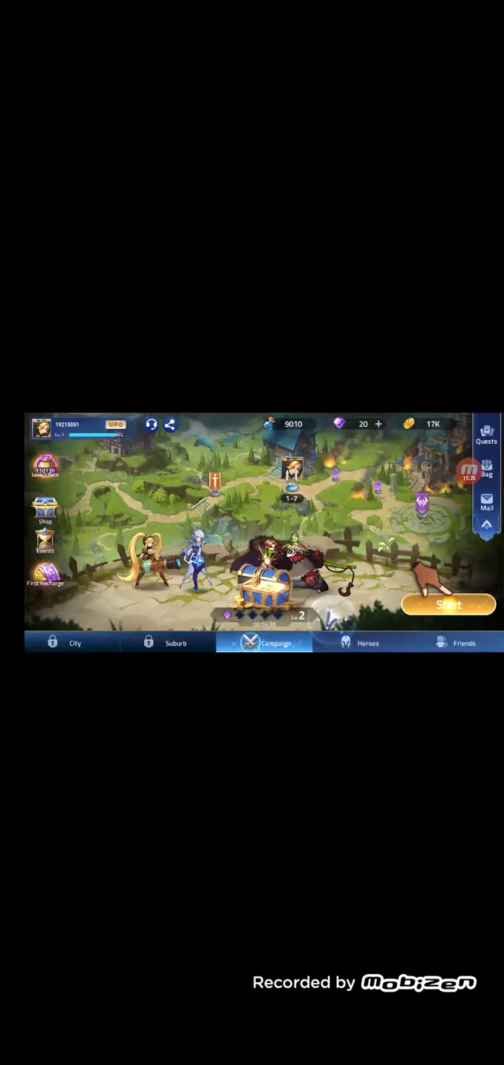
Open the next campaign stage and launch its battle with the current team.
left_click(448, 604)
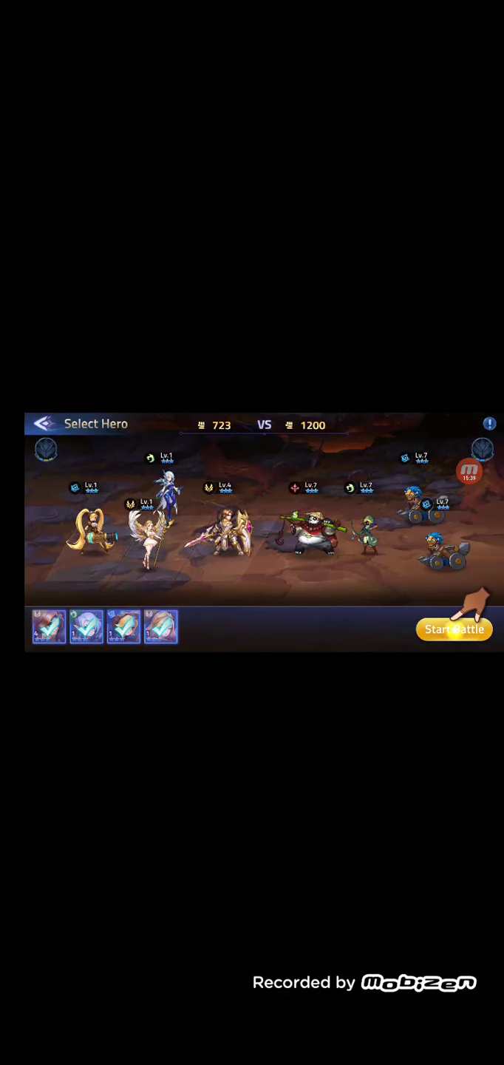
left_click(454, 630)
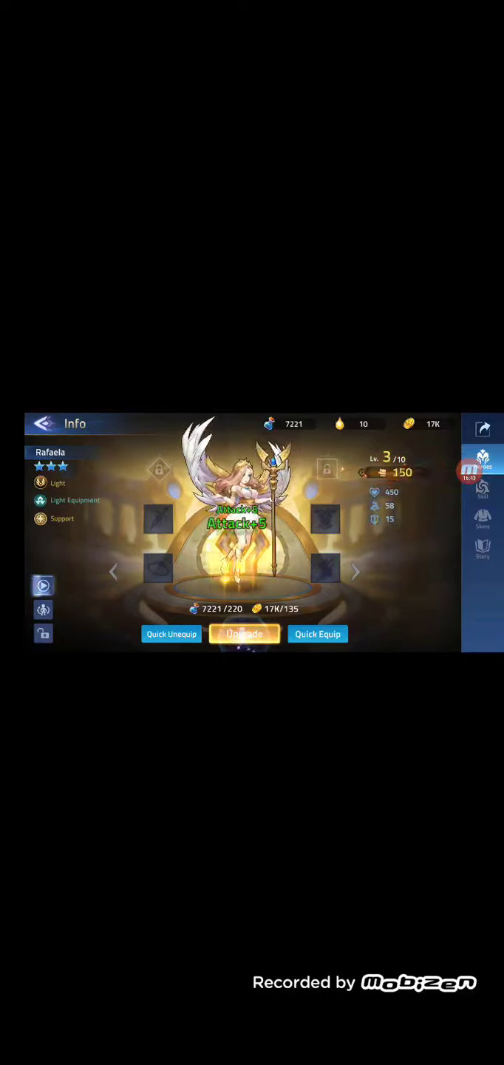
Leave Rafaela's Info screen to reach the evil-clone story dialogue with Rafaela.
left_click(245, 634)
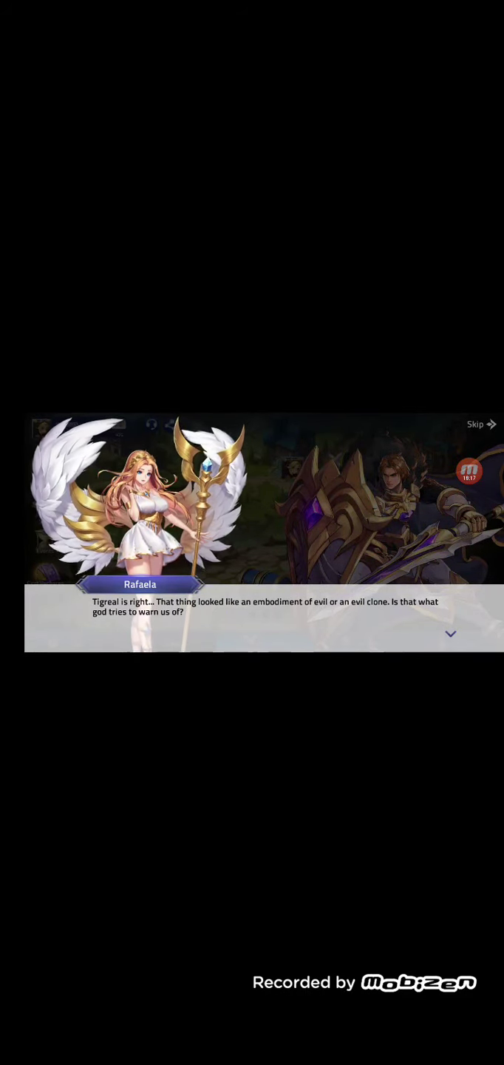
Advance the story dialogue and upgrade Tigreal to level 6 for Attack+3.
left_click(476, 424)
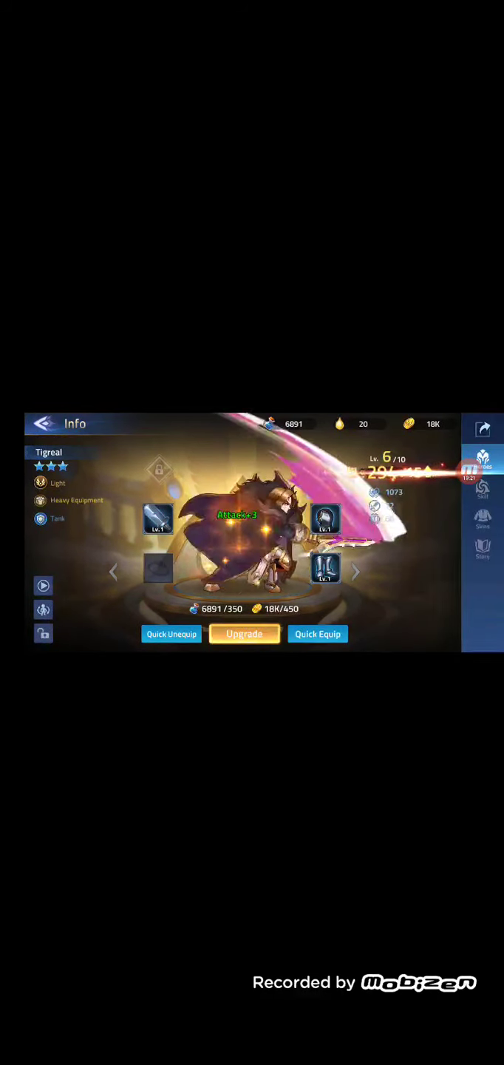
Exit Tigreal's Info screen to the next stage's Select Hero screen (power 1282 vs 1271).
left_click(356, 572)
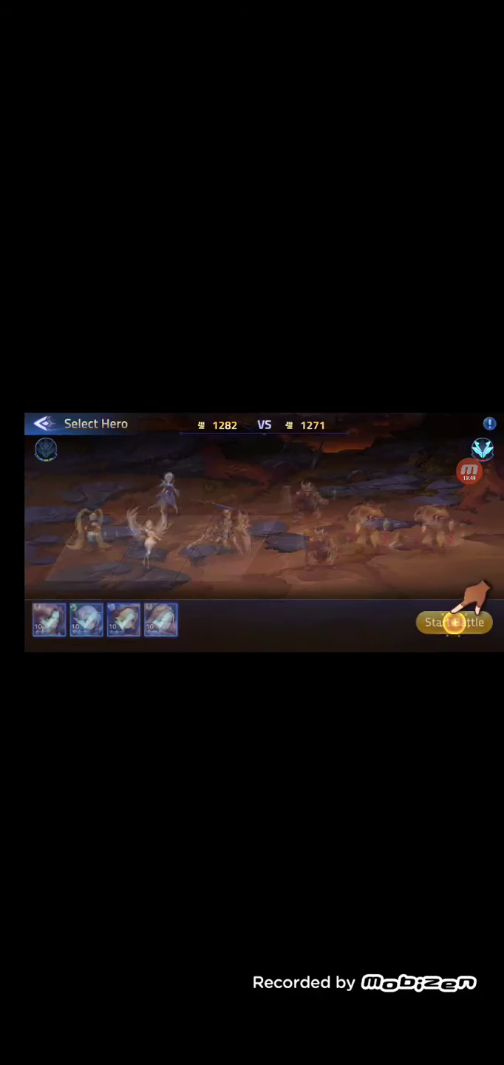
Start the battle against the 1271-power enemy team.
left_click(454, 622)
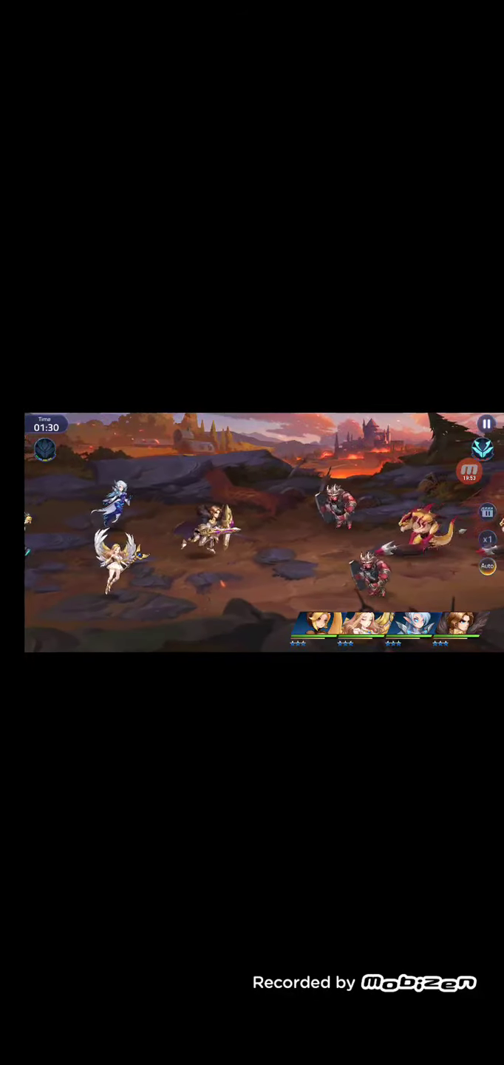